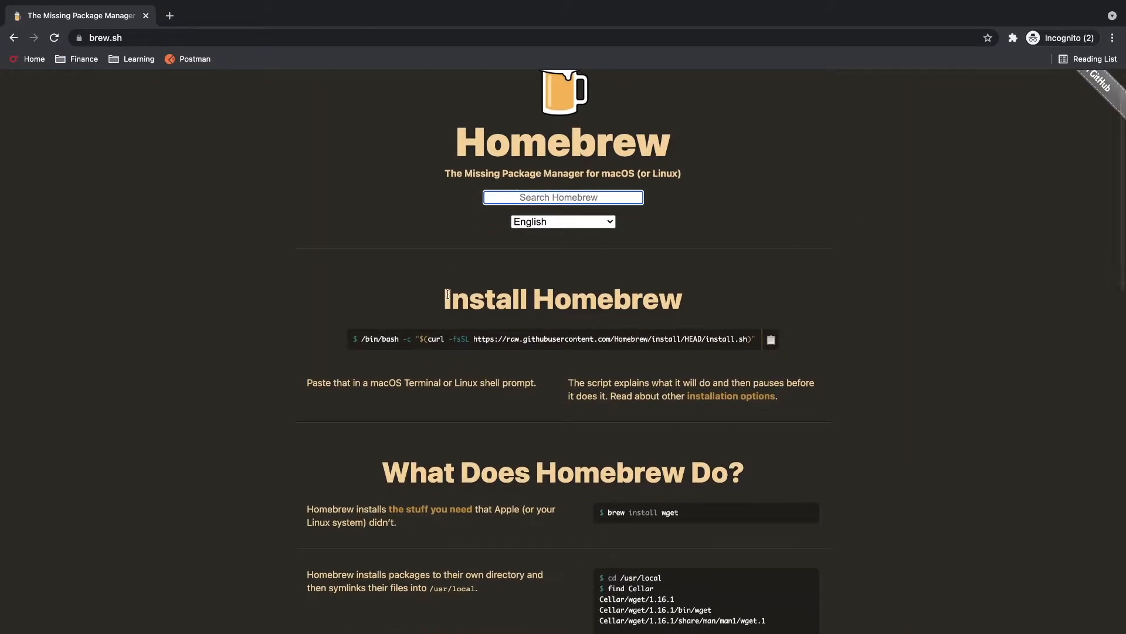
- Copy the /bin/bash Homebrew install command from brew.sh
left_click(770, 339)
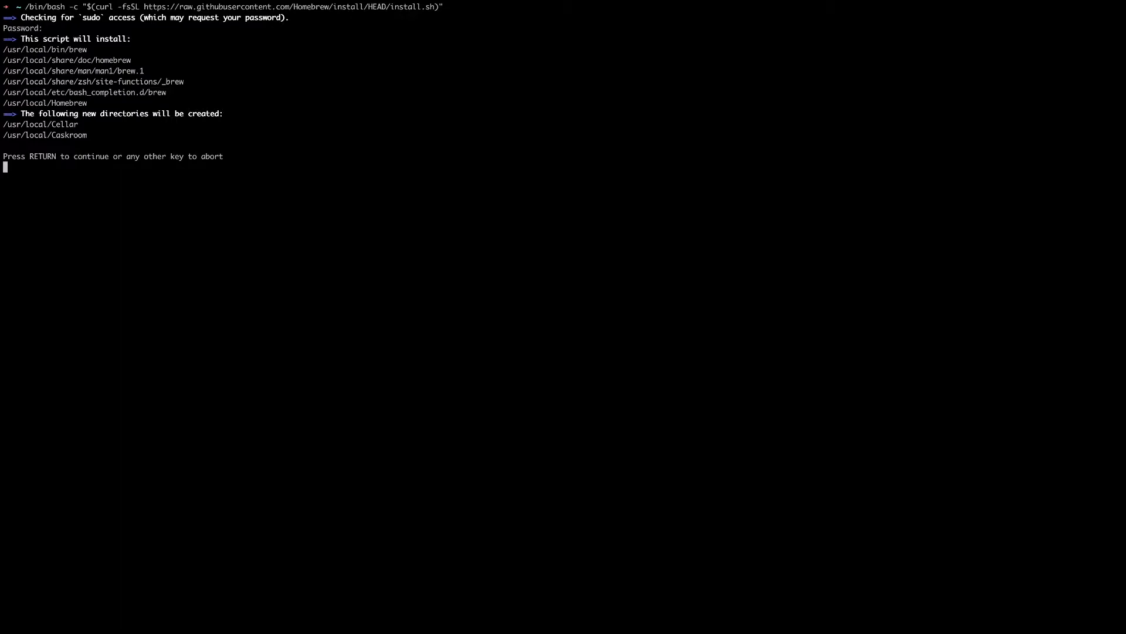
- Confirm the Homebrew installer so it creates directories and downloads Homebrew
key("Return")
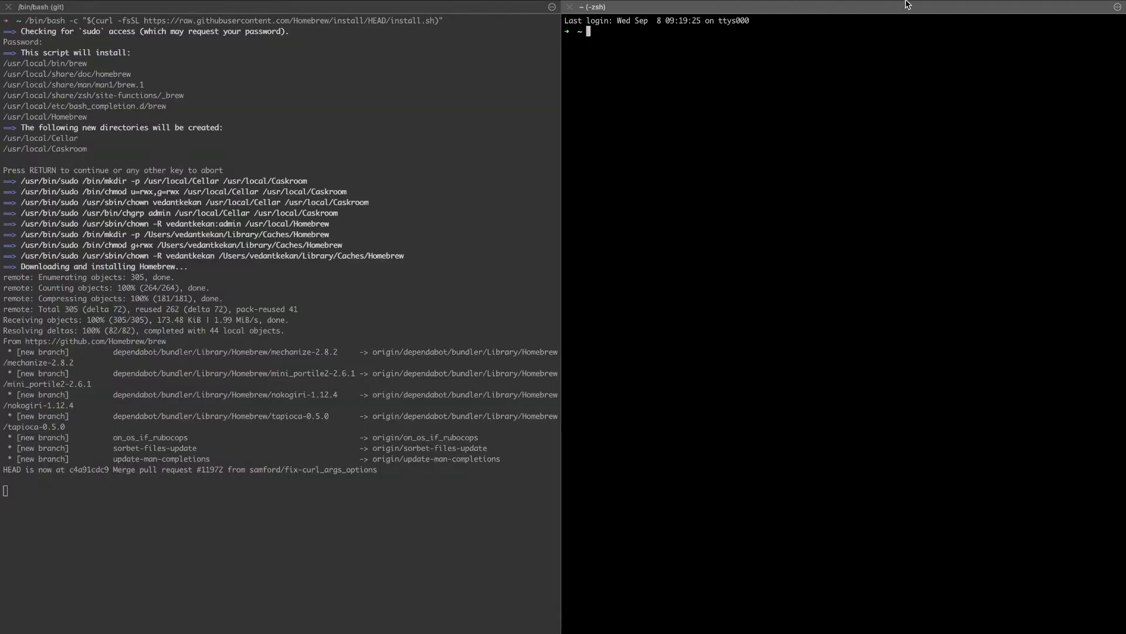
- Type brew at the prompt in a new zsh pane
type("brew.sh")
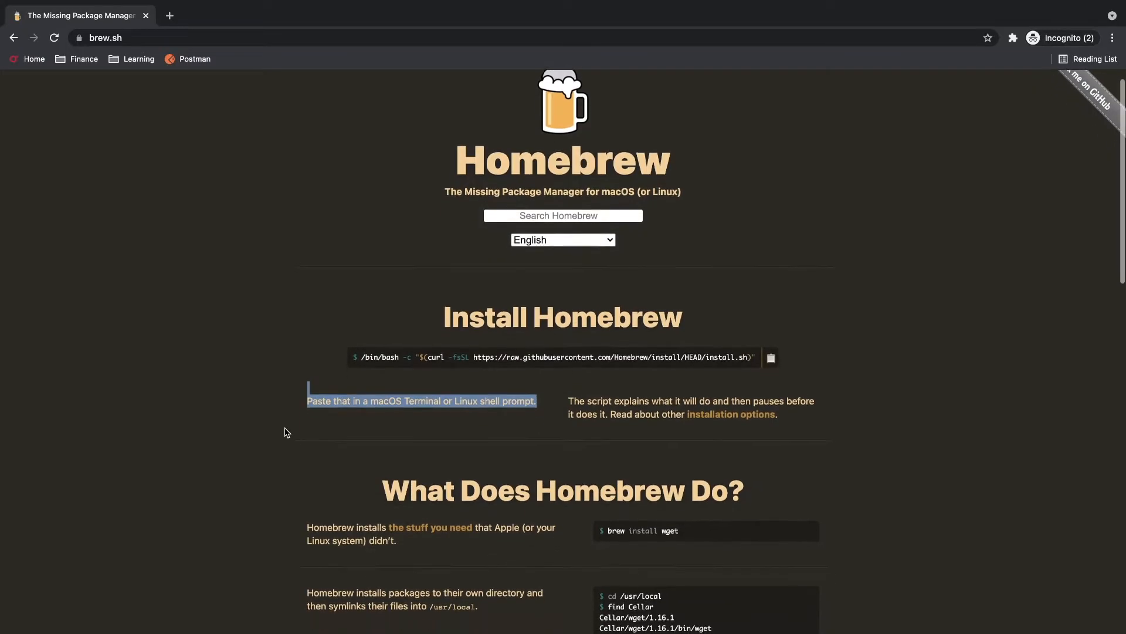
- Scroll brew.sh and follow the formulae.brew.sh link under Homebrew Packages
scroll("down", 3)
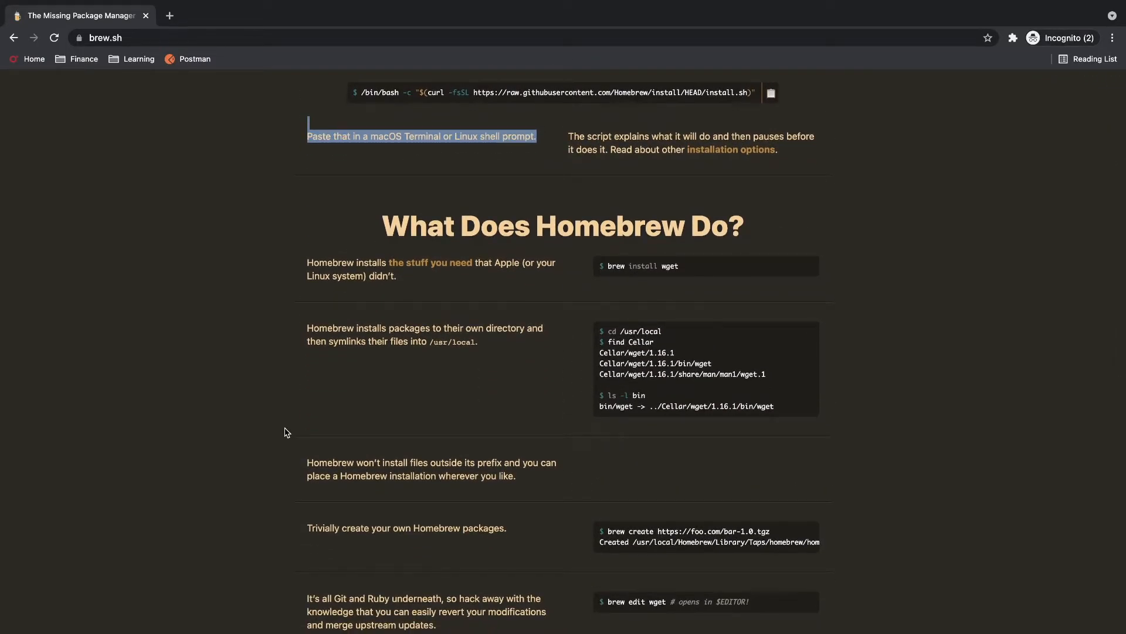
scroll("down", 3)
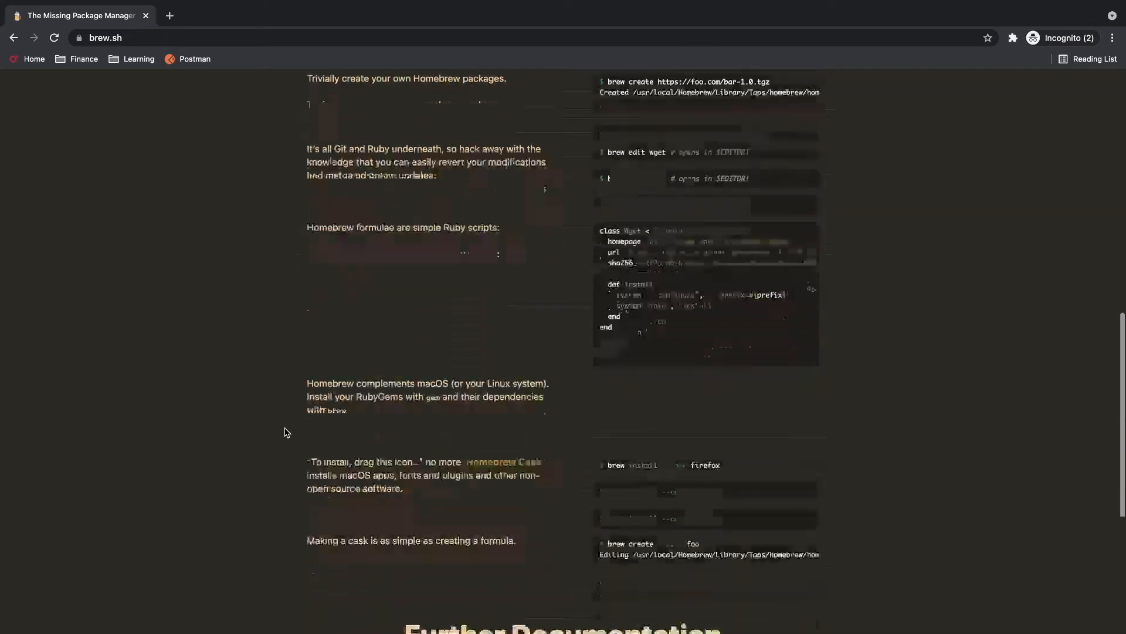
scroll("down", 3)
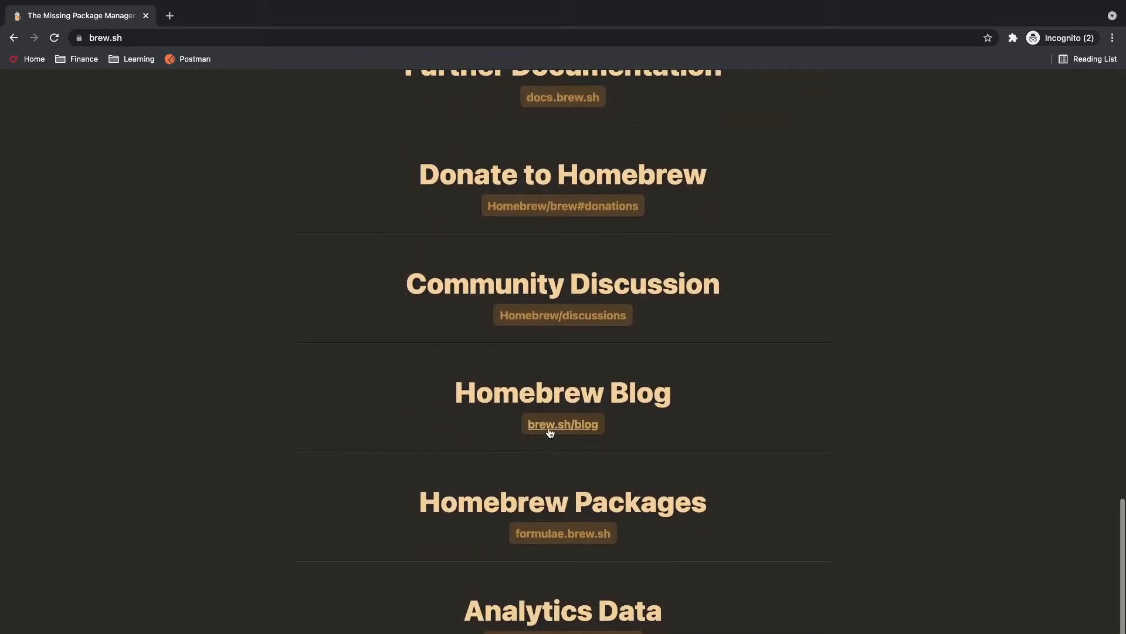
left_click(562, 534)
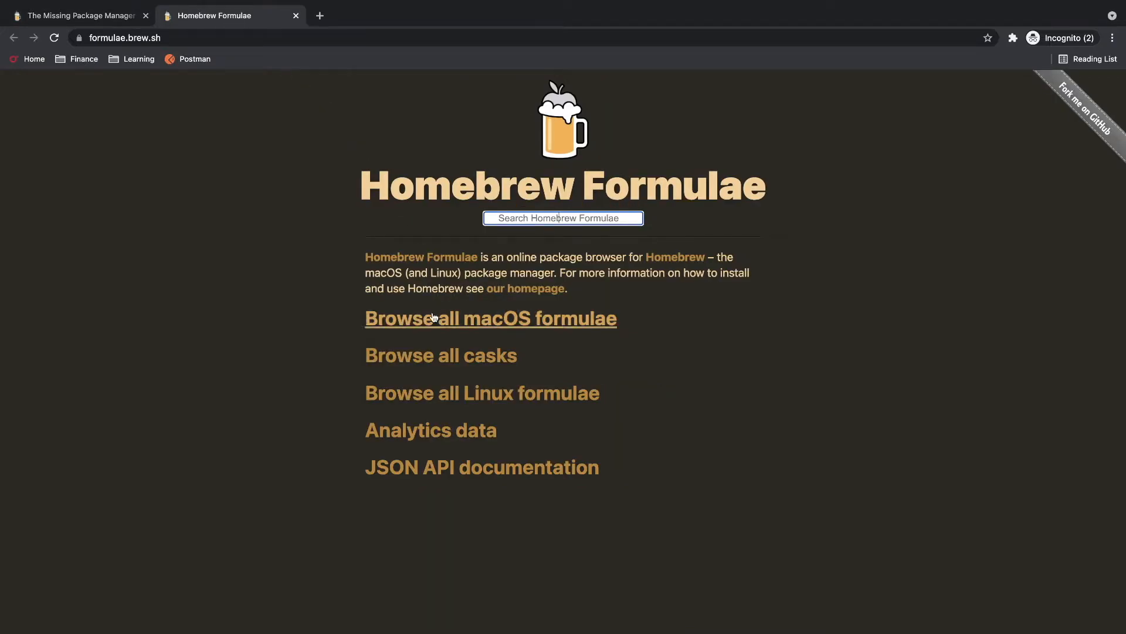
- Browse all macOS formulae and search for jmeter
left_click(491, 318)
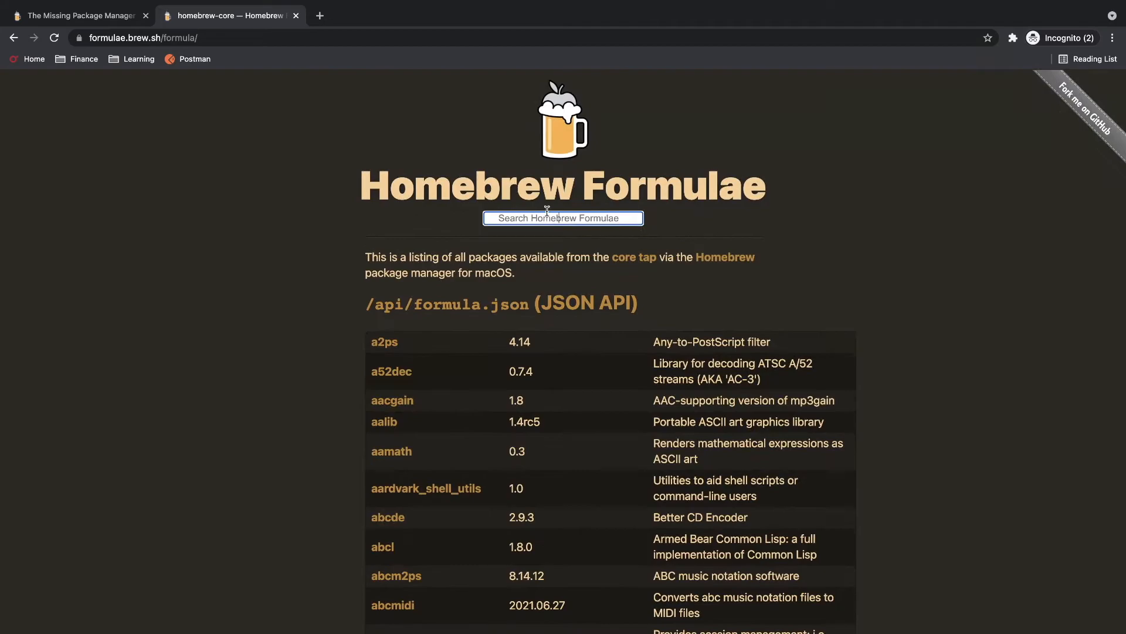
type("jmeter")
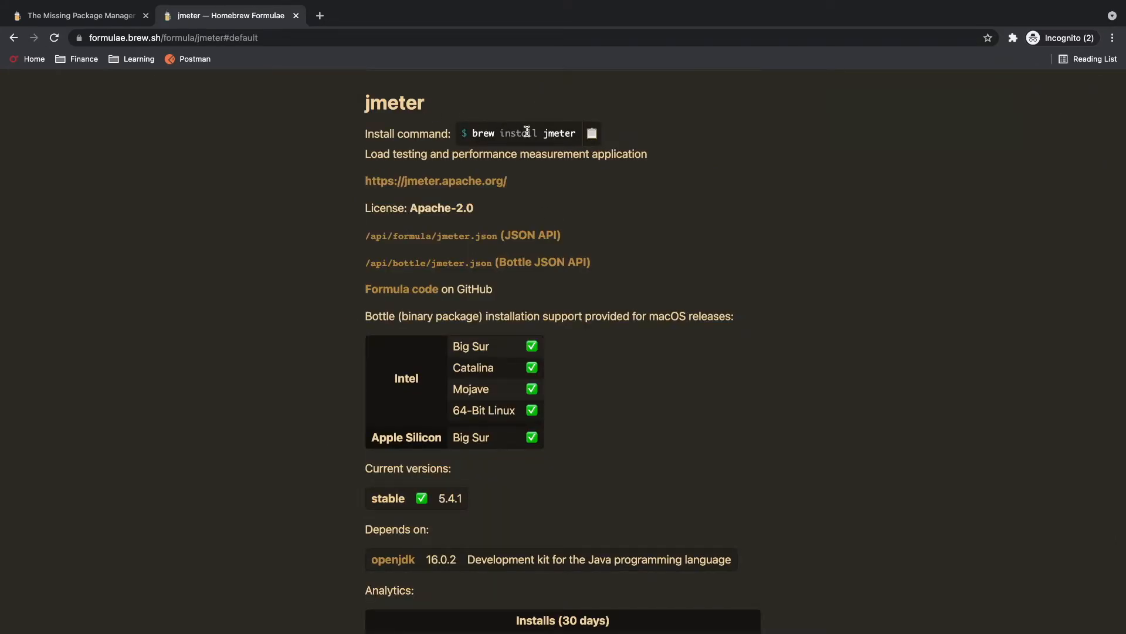
- Copy brew install jmeter and highlight its description and stable 5.4.1 version
left_click(590, 133)
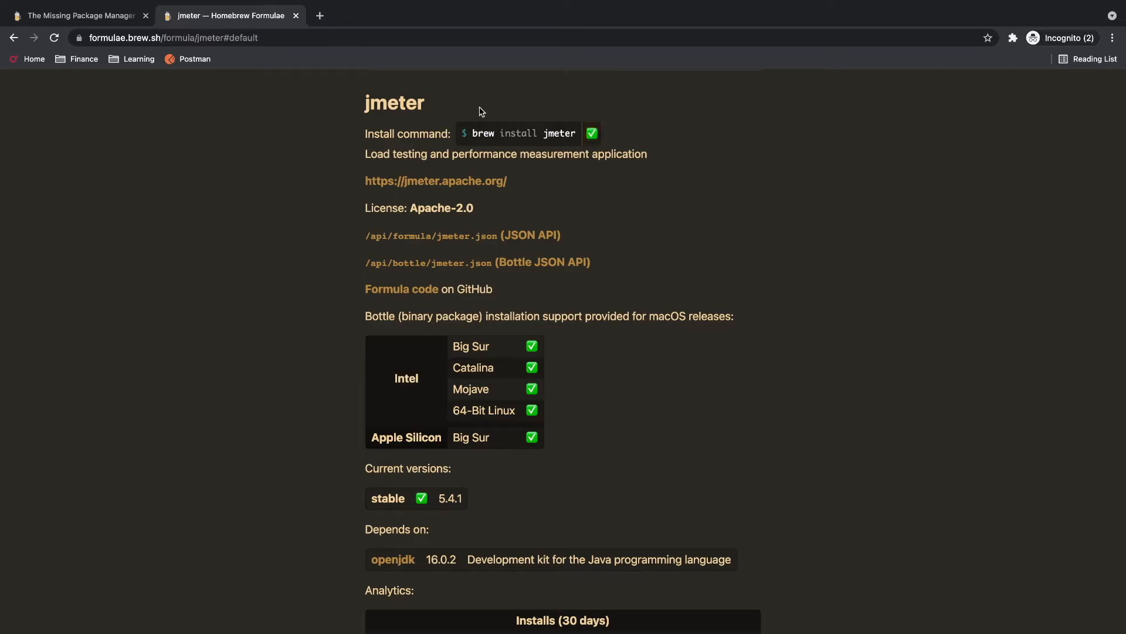
left_click_drag(366, 102, 632, 153)
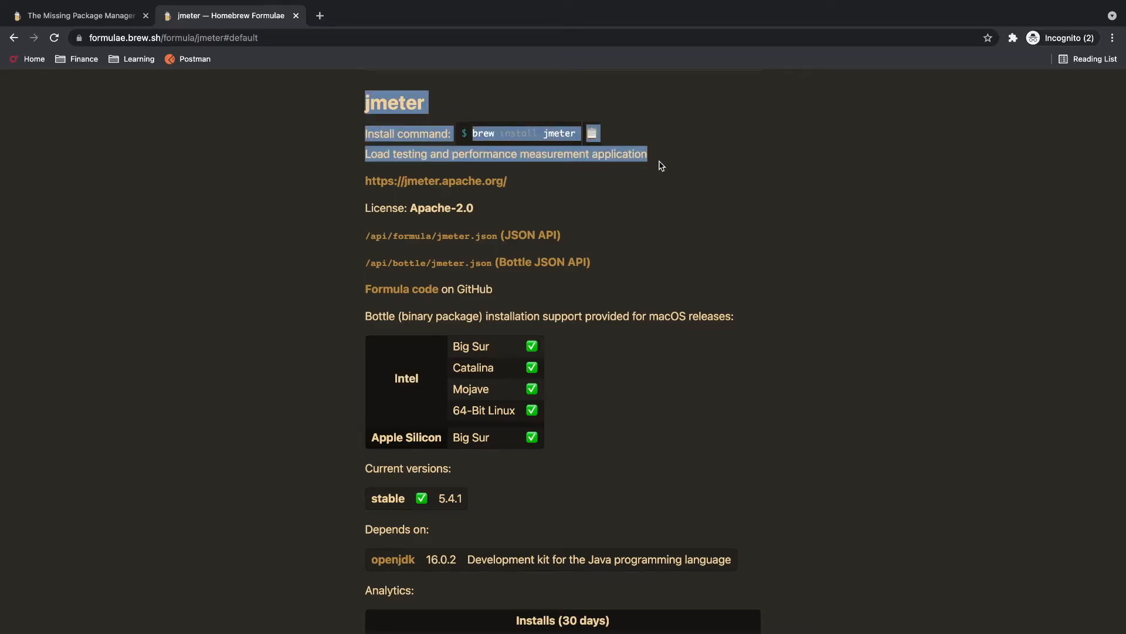
scroll("down", 3)
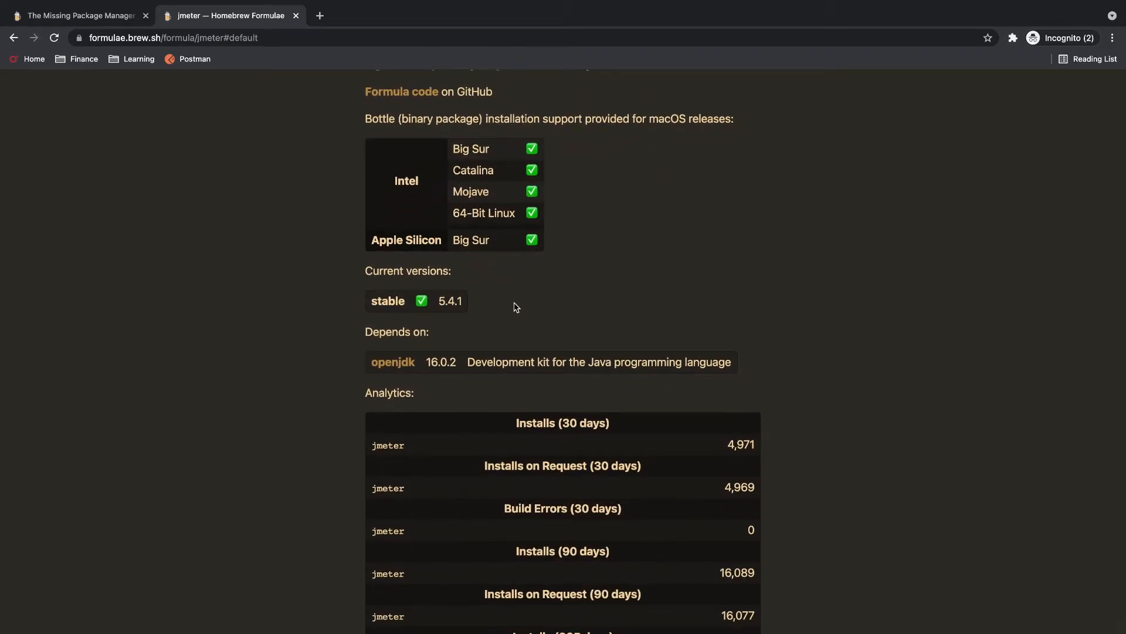
triple_click(416, 301)
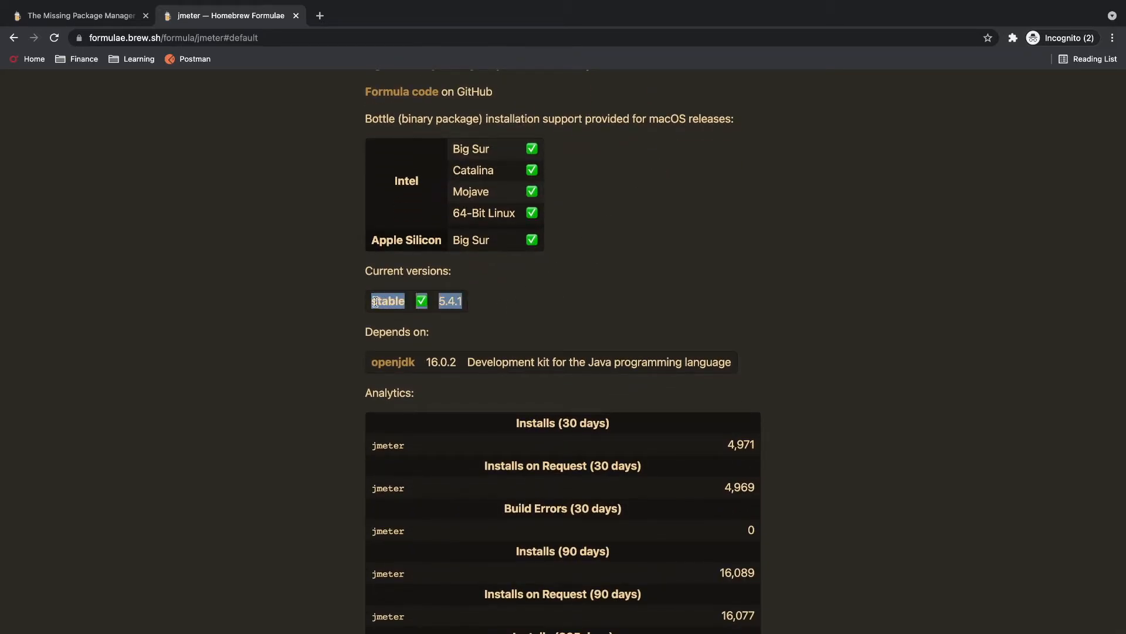
scroll("down", 3)
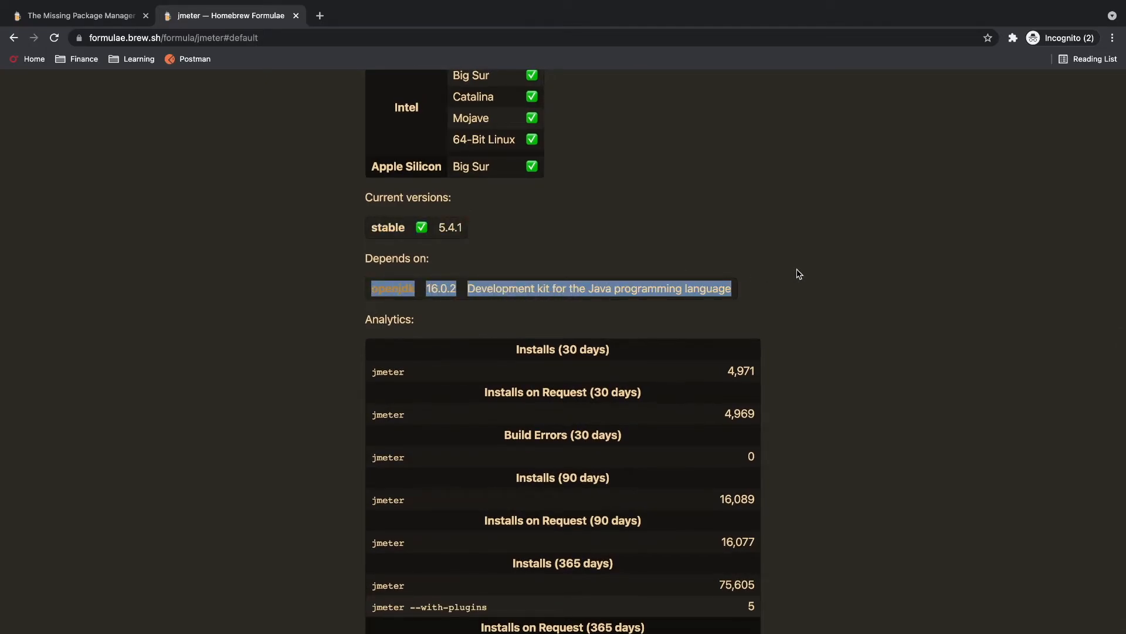
mouse_move(795, 279)
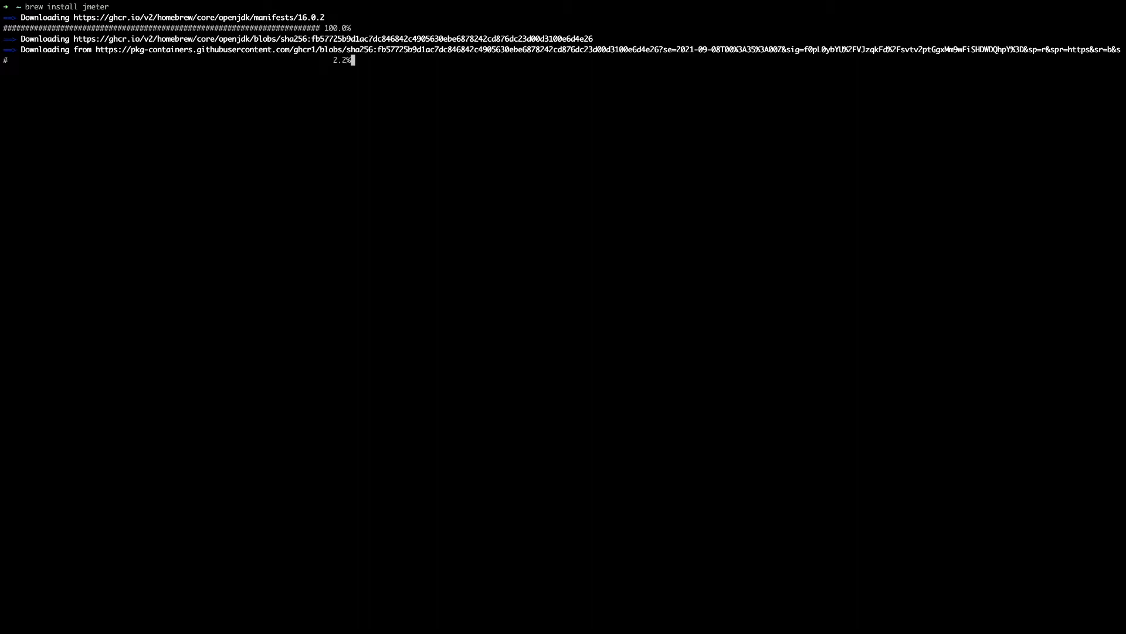
mouse_move(323, 470)
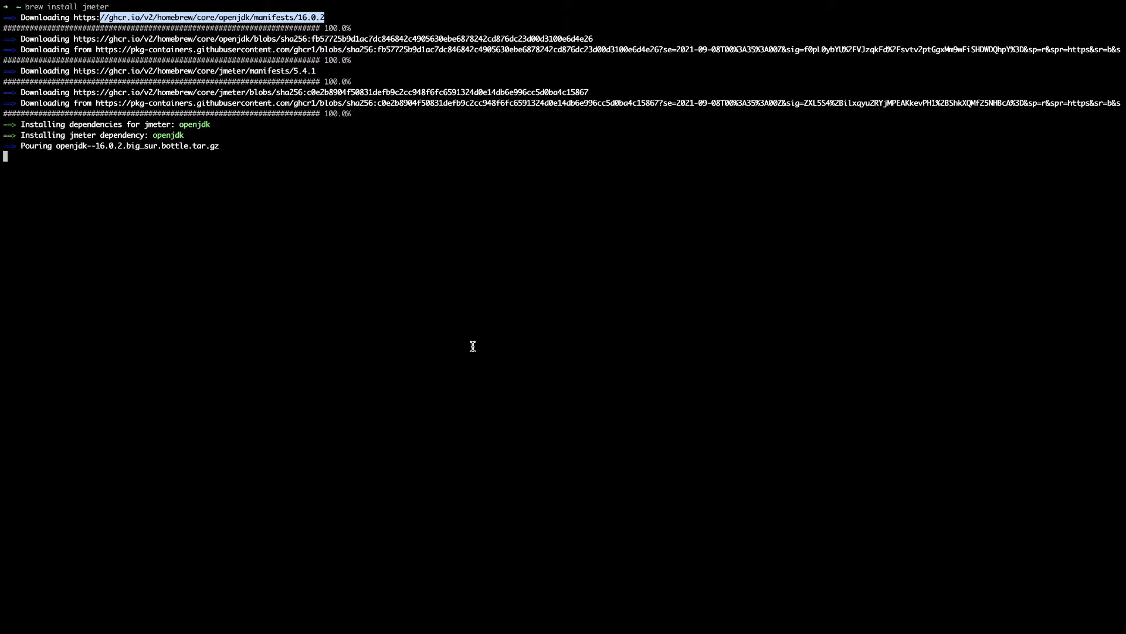
mouse_move(248, 150)
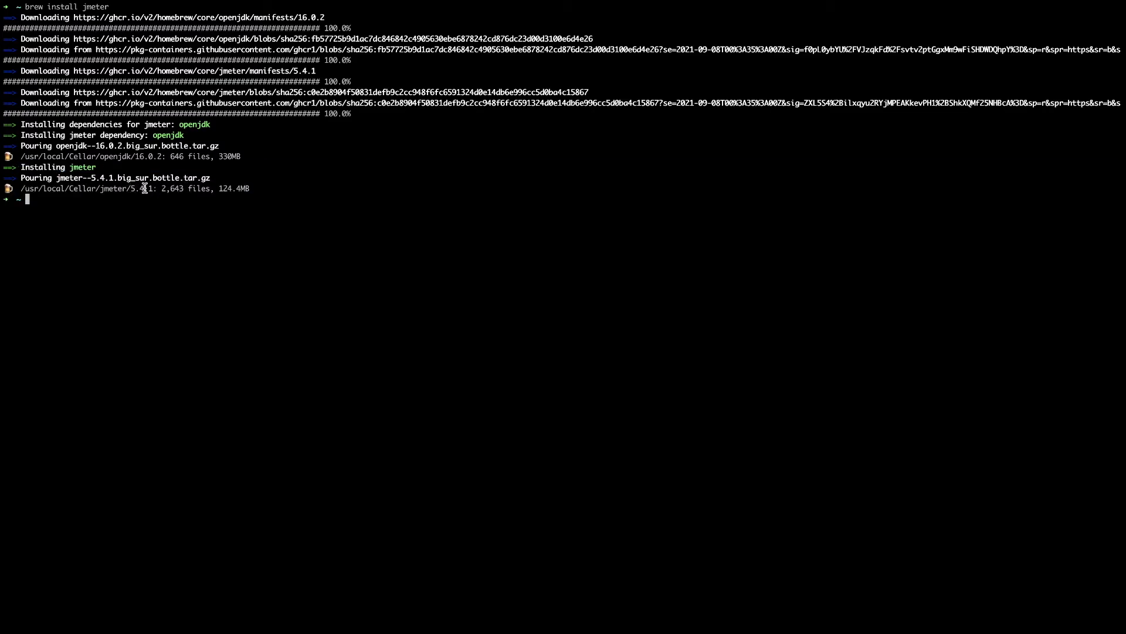
- Copy the /usr/local/Cellar/jmeter/5.4.1 path and cd into that folder
double_click(86, 188)
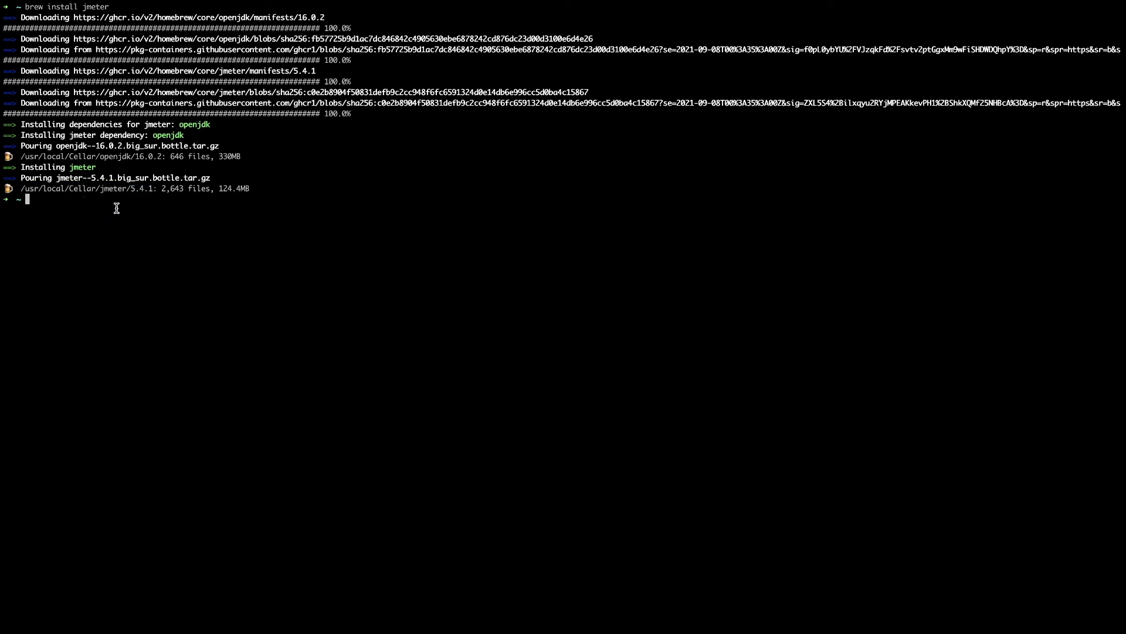
type("cd /usr/local/Cellar/jmeter/5.4.1")
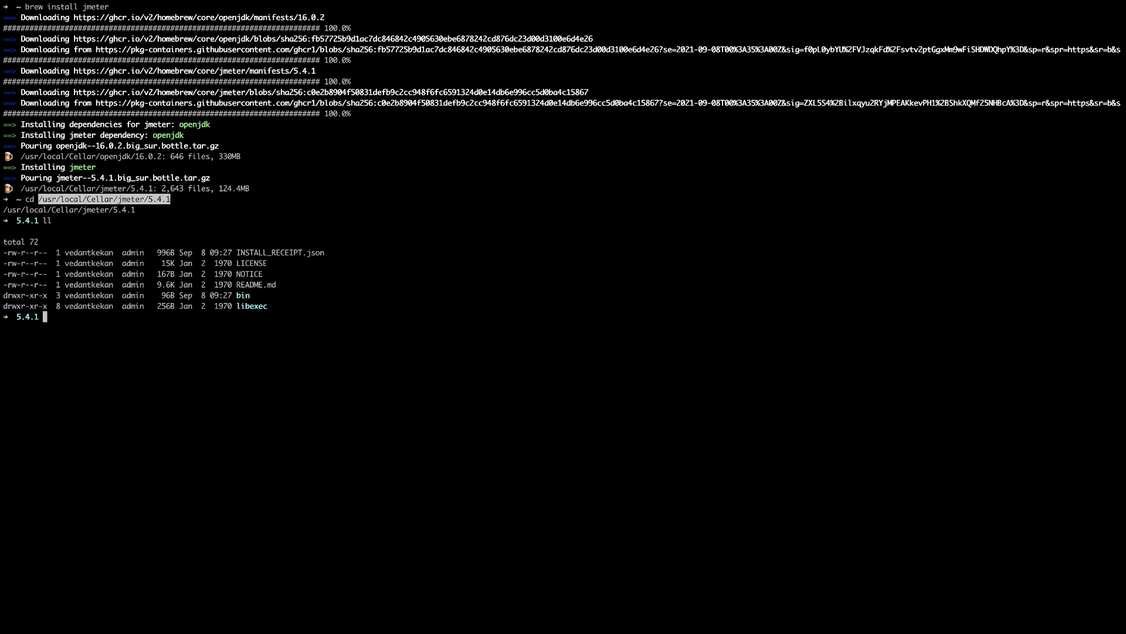
type("cd")
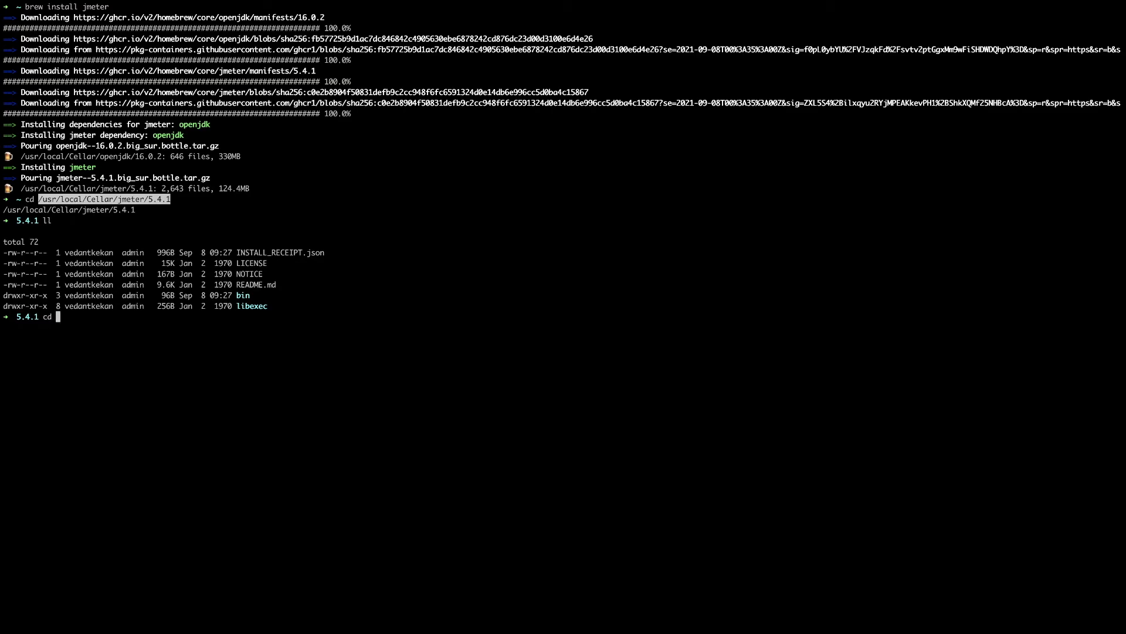